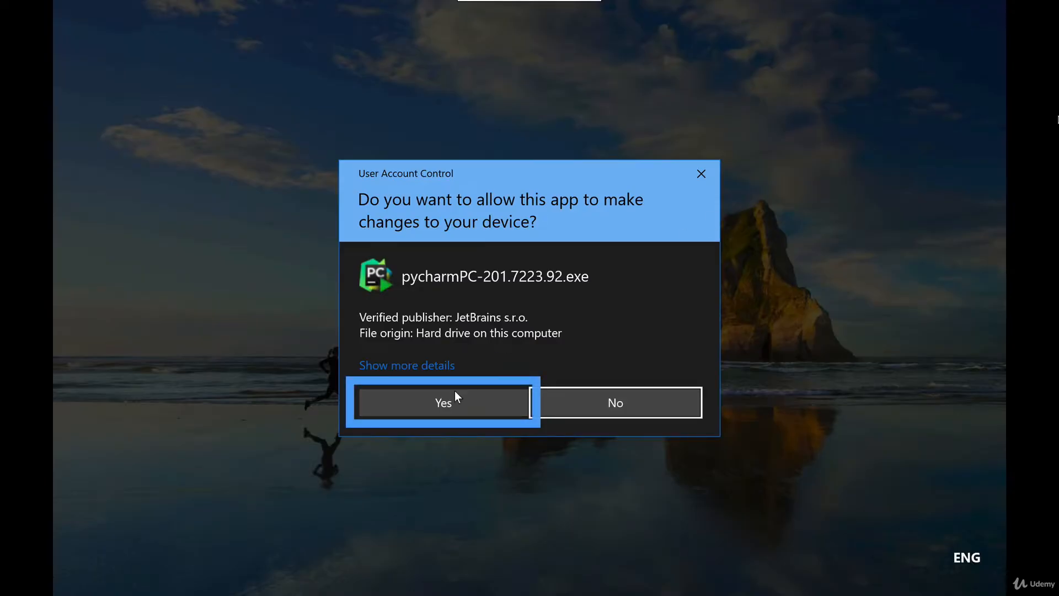
# - Approve the installer, add a 64-bit desktop launcher, keep the JetBrains folder, and install
pyautogui.click(443, 402)
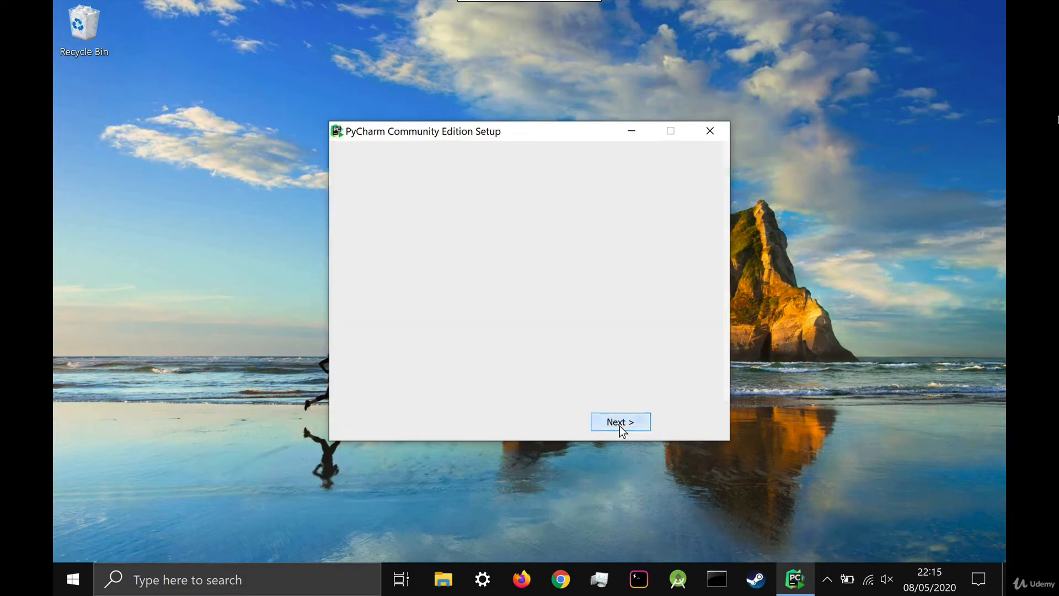
pyautogui.click(620, 422)
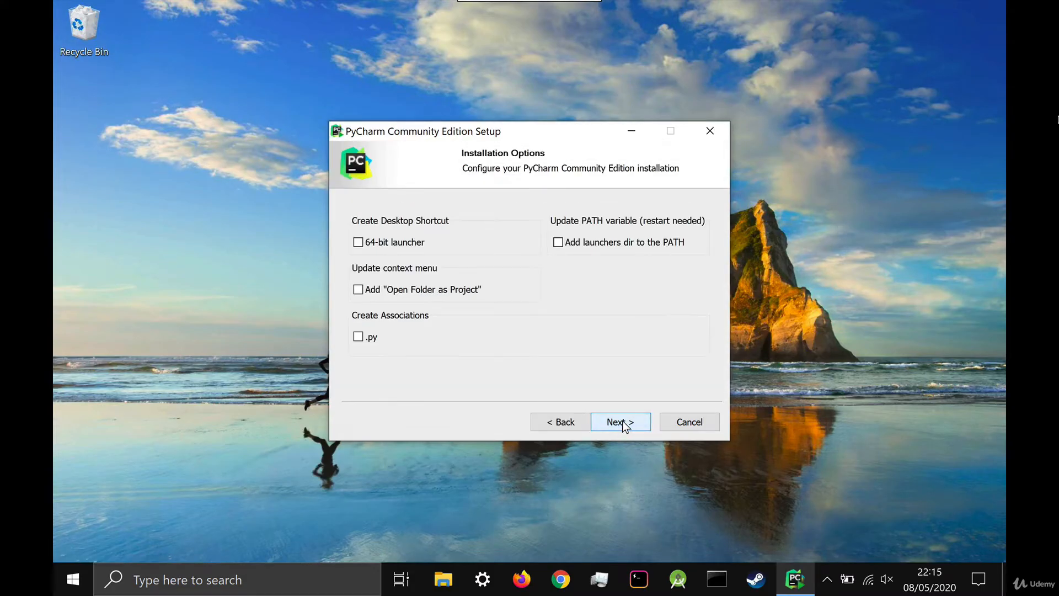
pyautogui.click(358, 242)
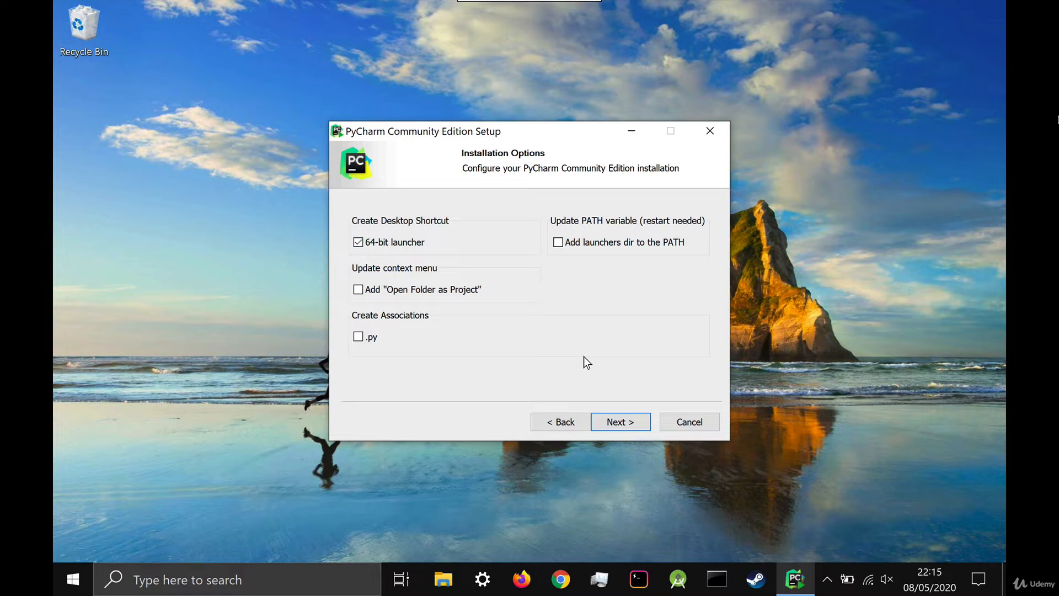
pyautogui.moveTo(612, 402)
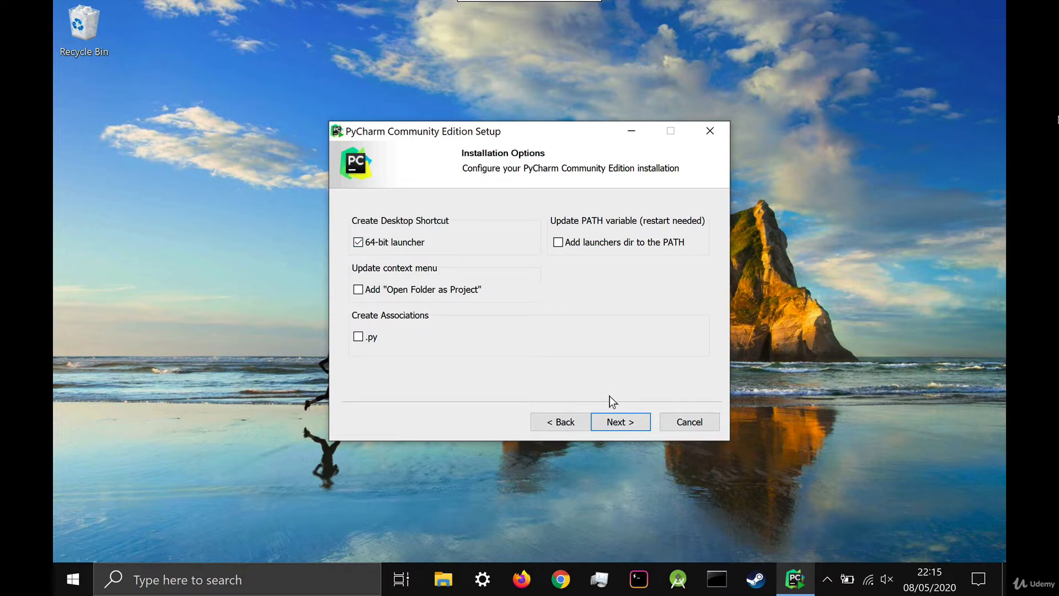
pyautogui.click(620, 422)
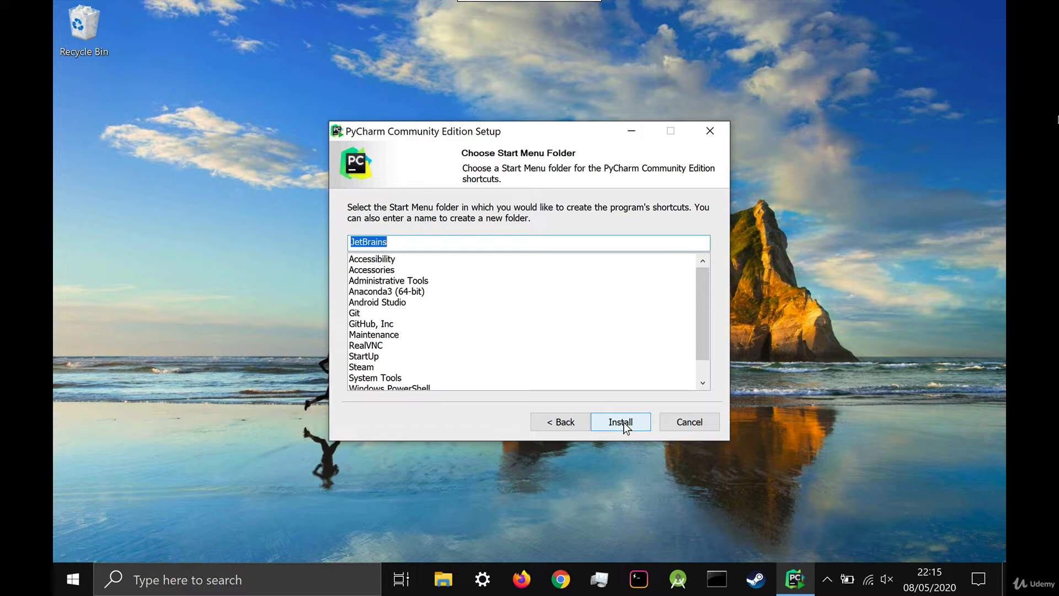
pyautogui.click(620, 421)
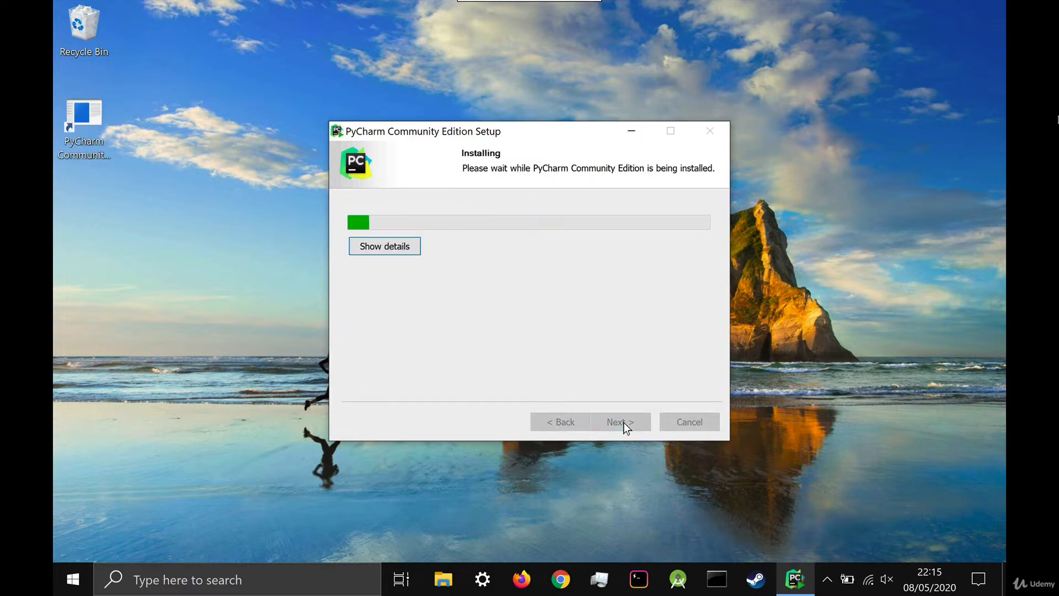
pyautogui.moveTo(645, 377)
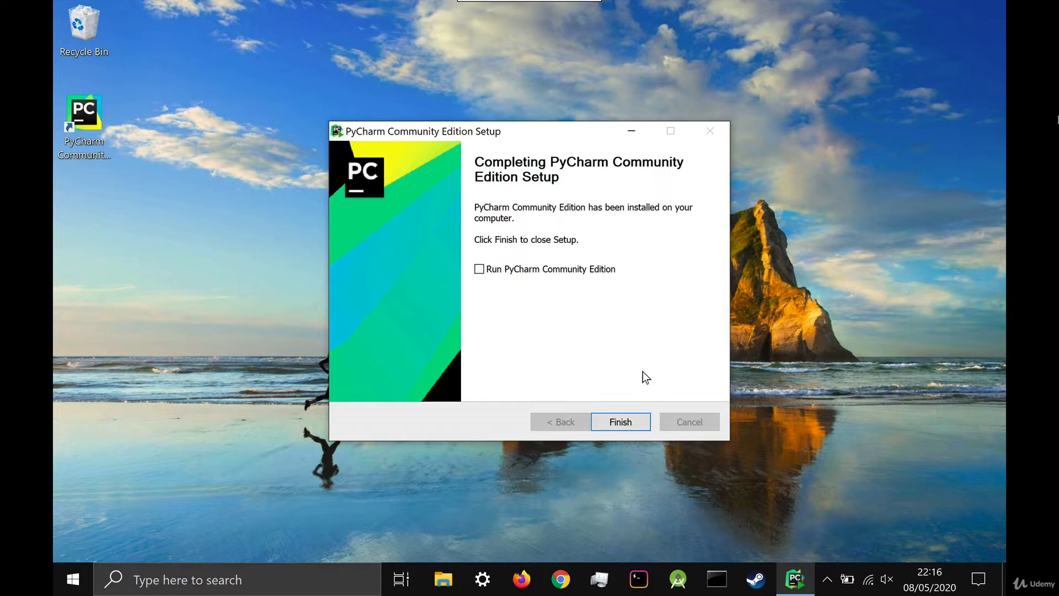
# - Launch PyCharm from the desktop, accept the privacy policy, keep Darcula, and skip to defaults
pyautogui.click(620, 422)
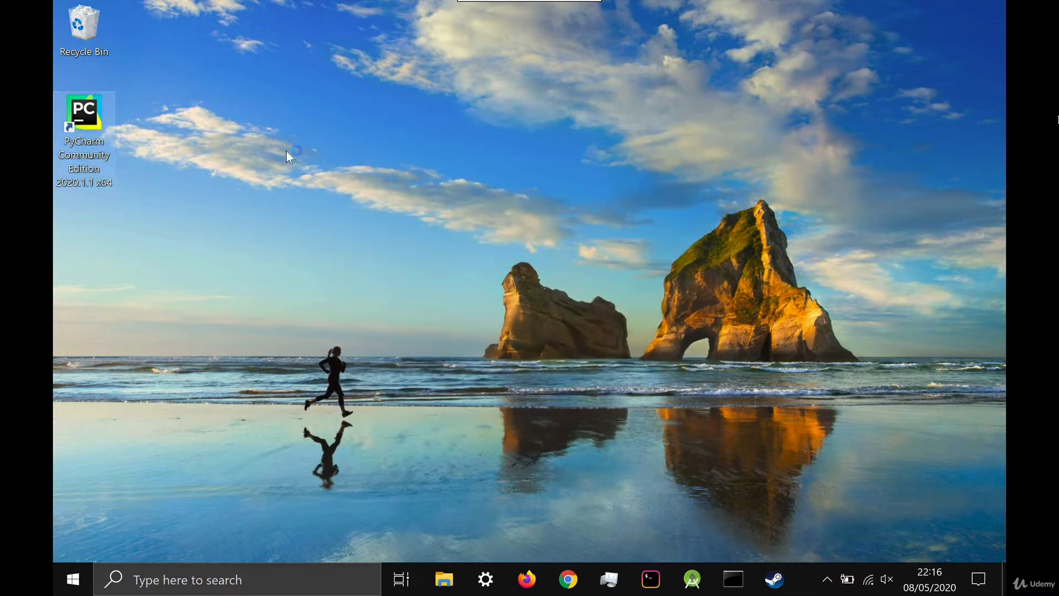
pyautogui.doubleClick(84, 118)
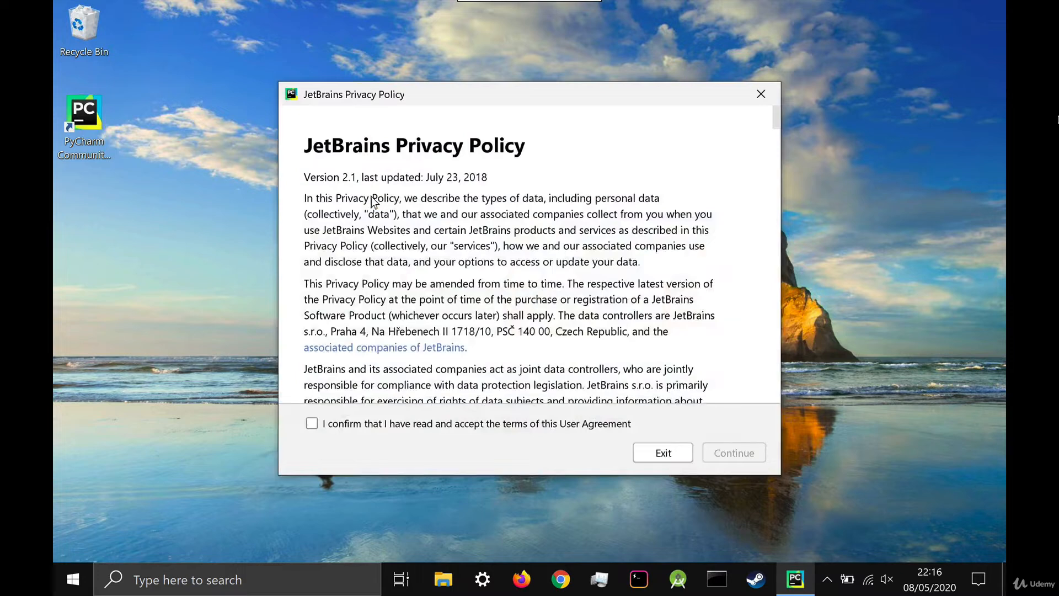
pyautogui.click(312, 424)
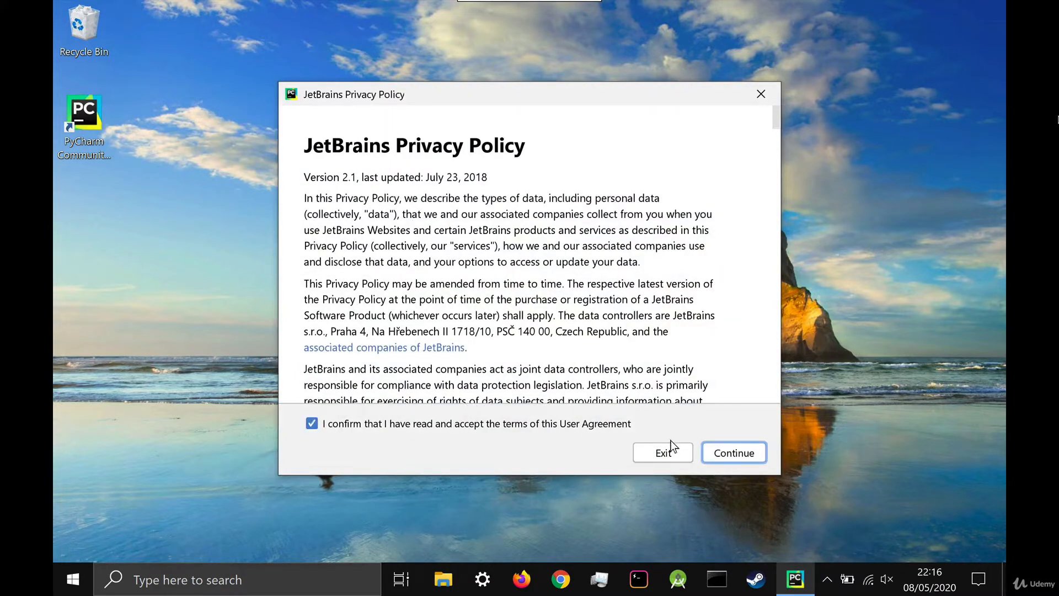
pyautogui.click(734, 452)
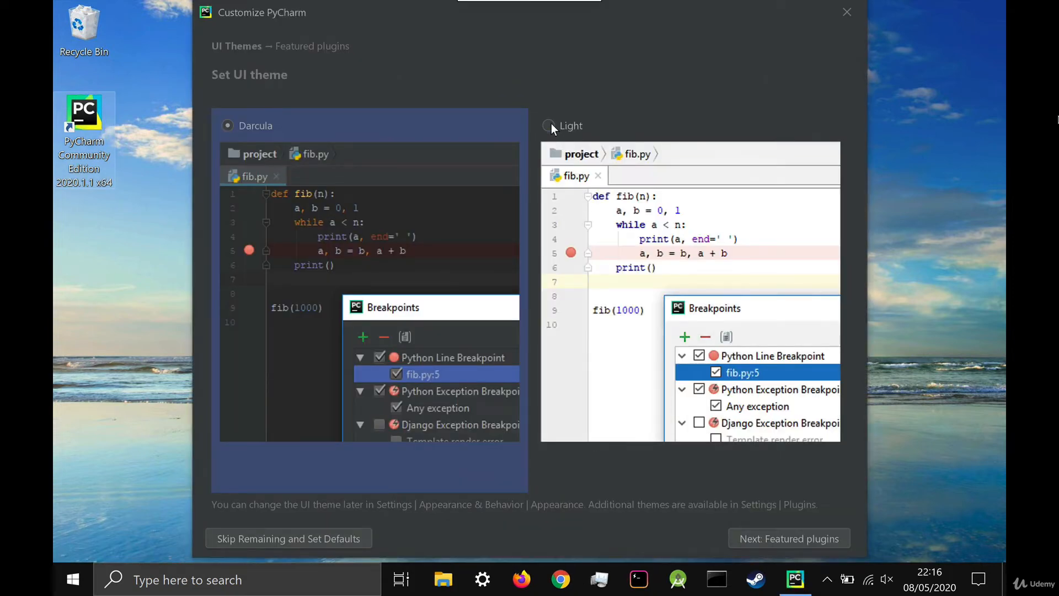
pyautogui.click(226, 126)
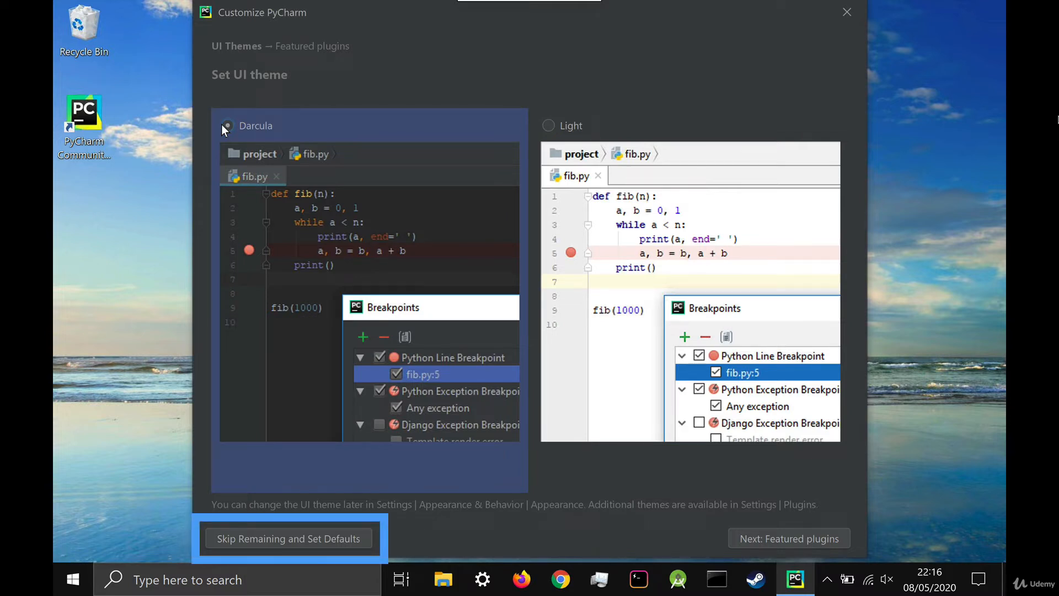
pyautogui.click(288, 539)
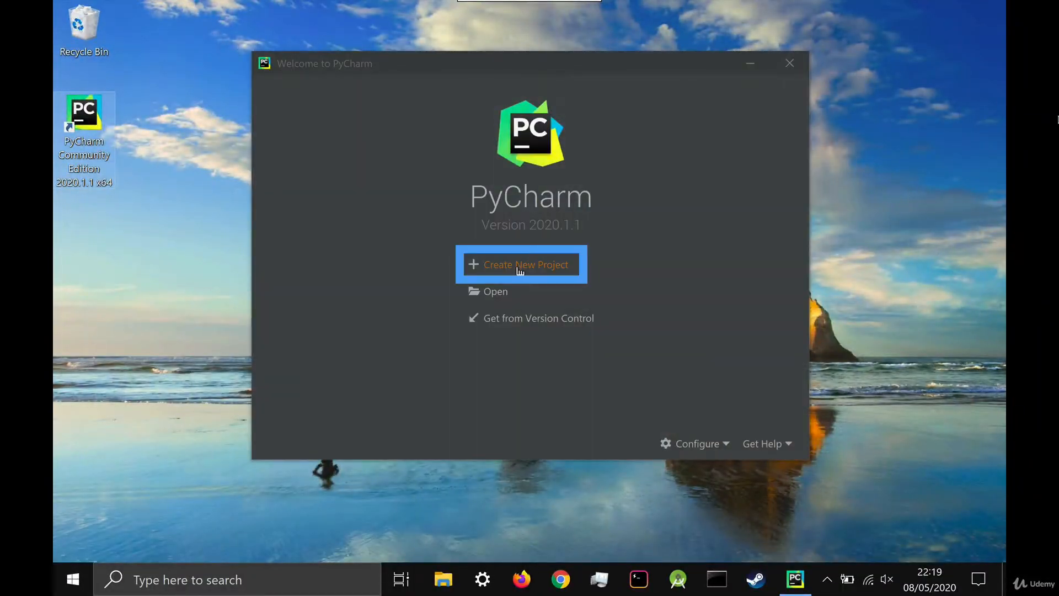
# - Create project 'Demo' with a Virtualenv based on the Python38-32 interpreter
pyautogui.click(520, 264)
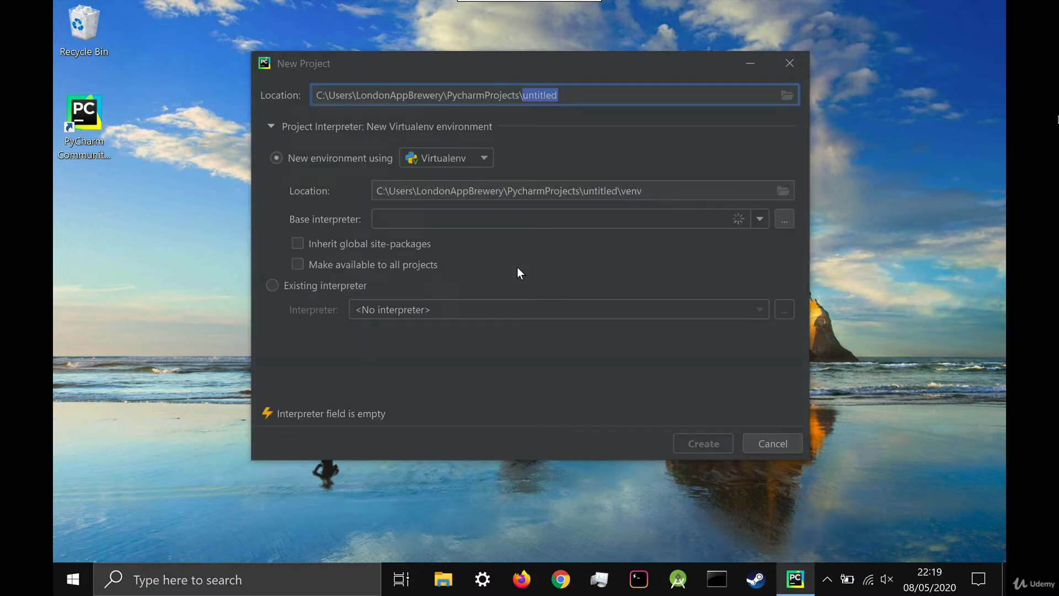
pyautogui.write('Demo')
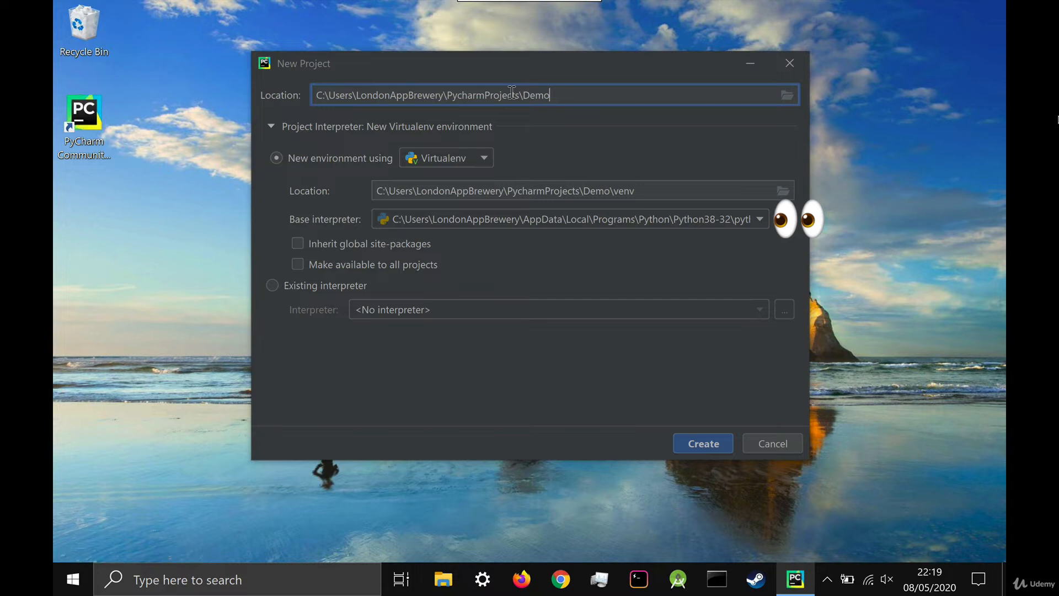
pyautogui.click(759, 219)
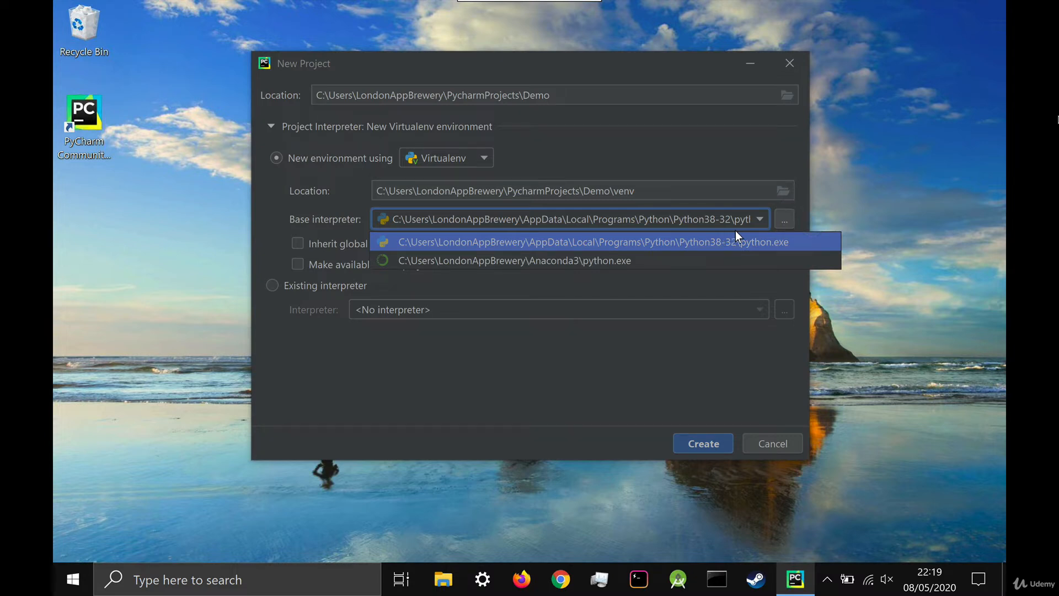
pyautogui.click(592, 242)
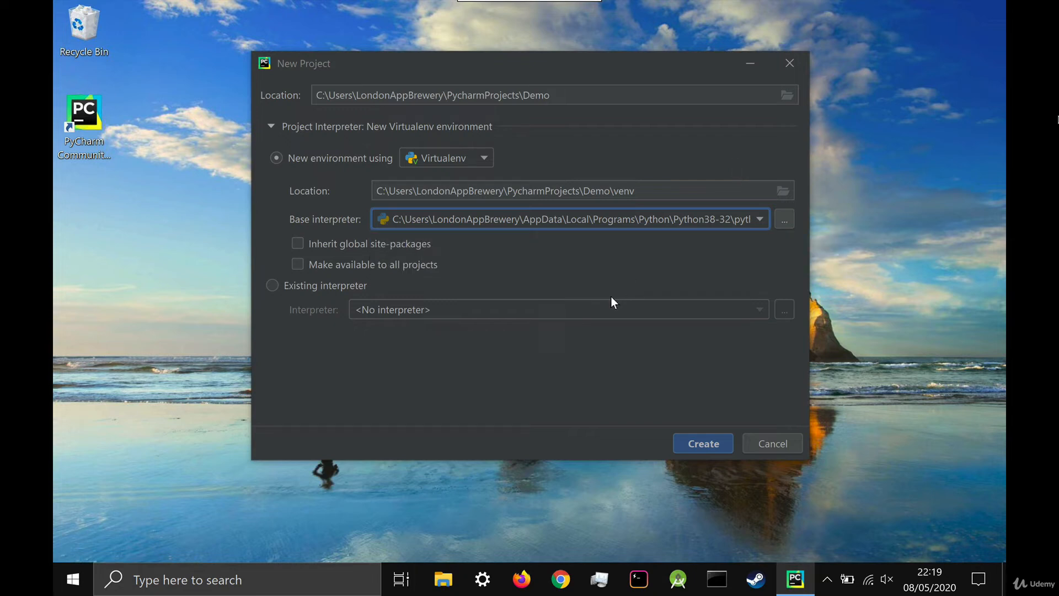
pyautogui.moveTo(703, 443)
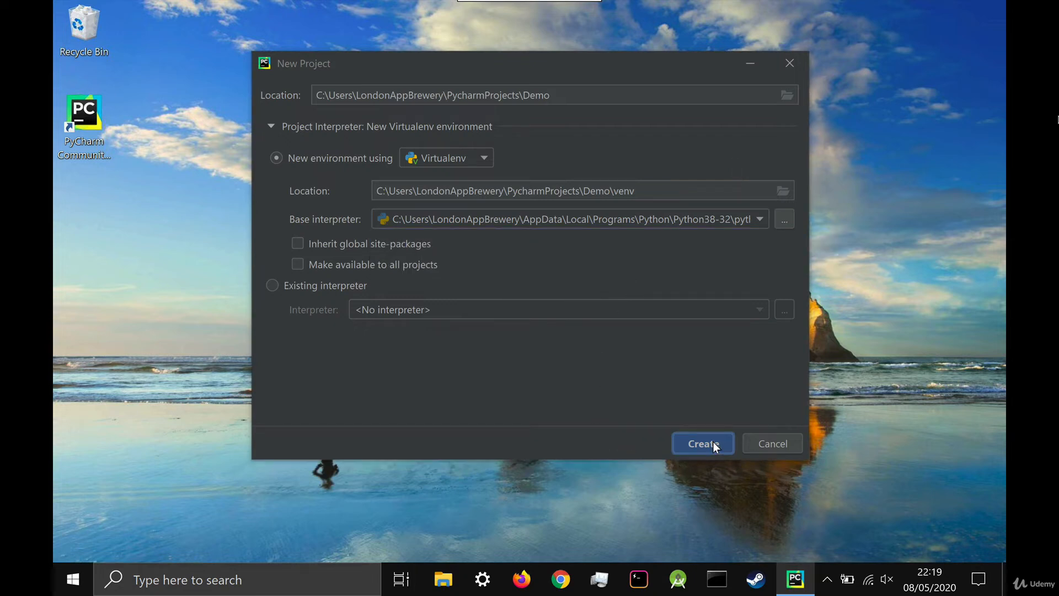
pyautogui.click(703, 443)
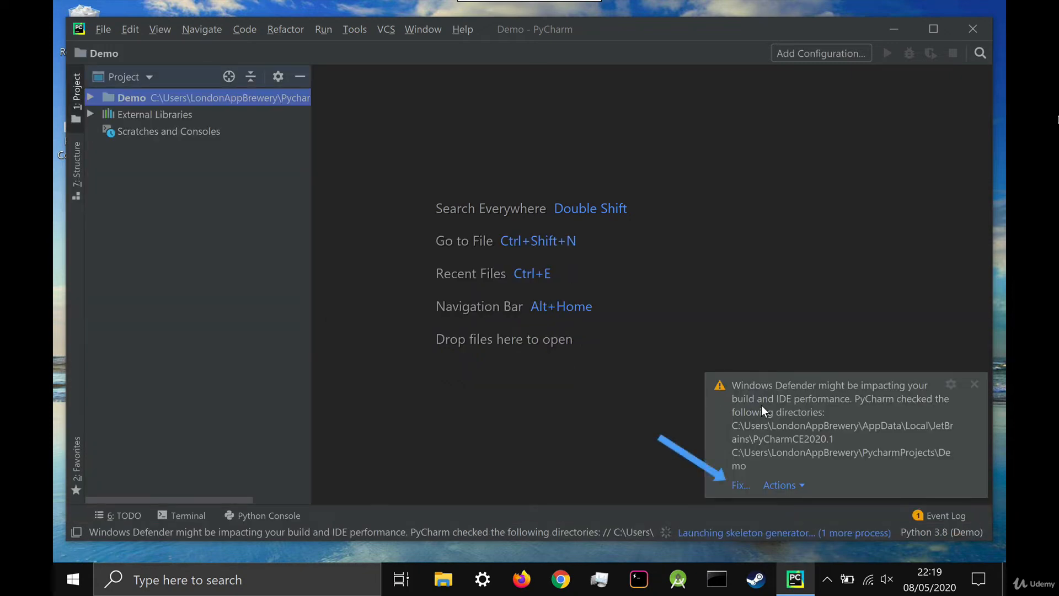
# - Let PyCharm automatically configure Windows Defender exclusions, approving the UAC prompt
pyautogui.click(740, 485)
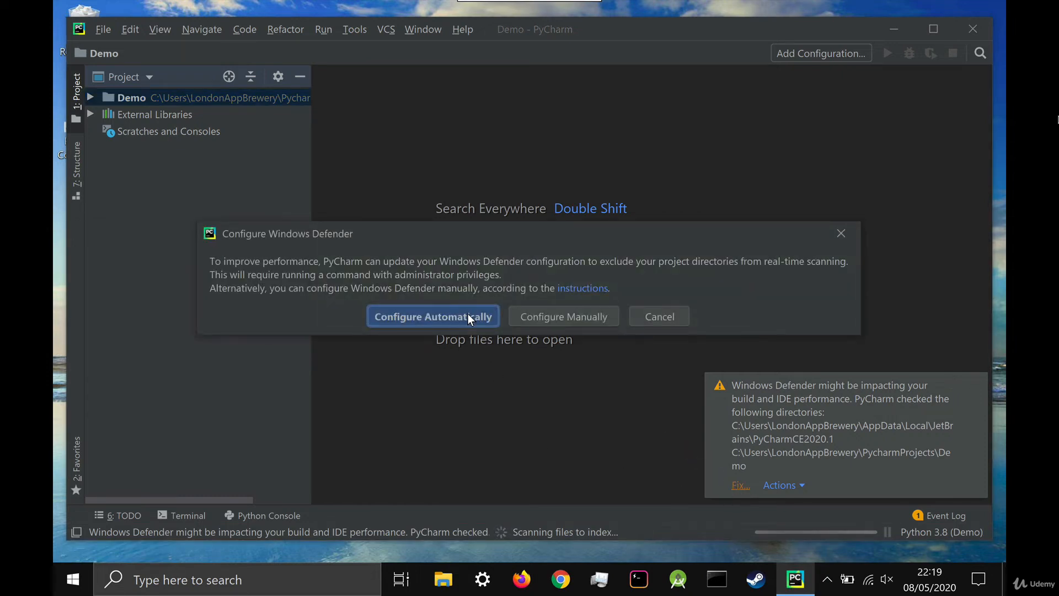
pyautogui.click(433, 316)
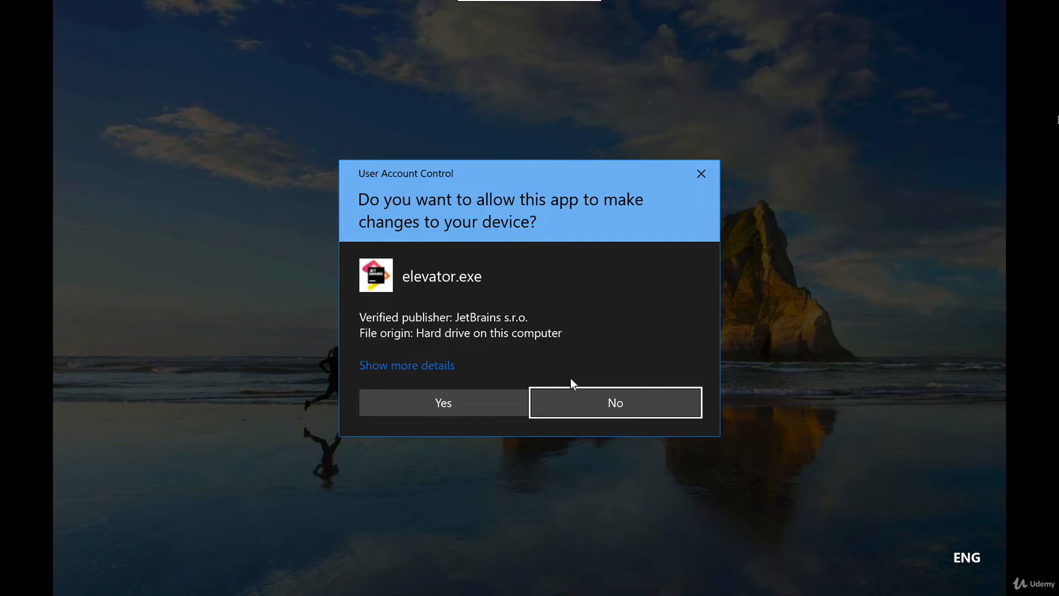
pyautogui.click(442, 402)
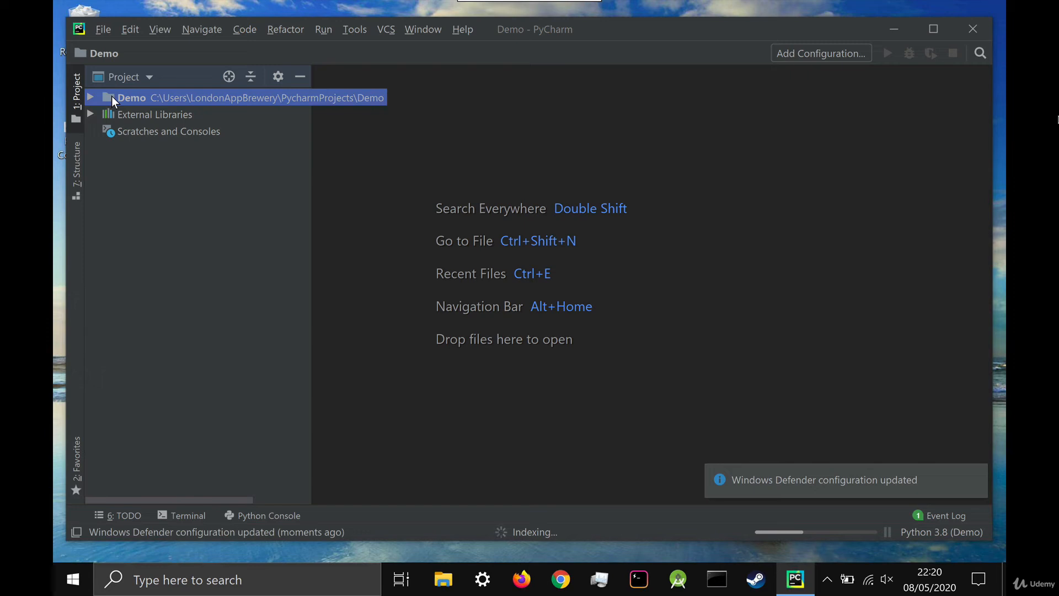
# - Add a new file 'main.py' to the Demo project folder
pyautogui.rightClick(132, 97)
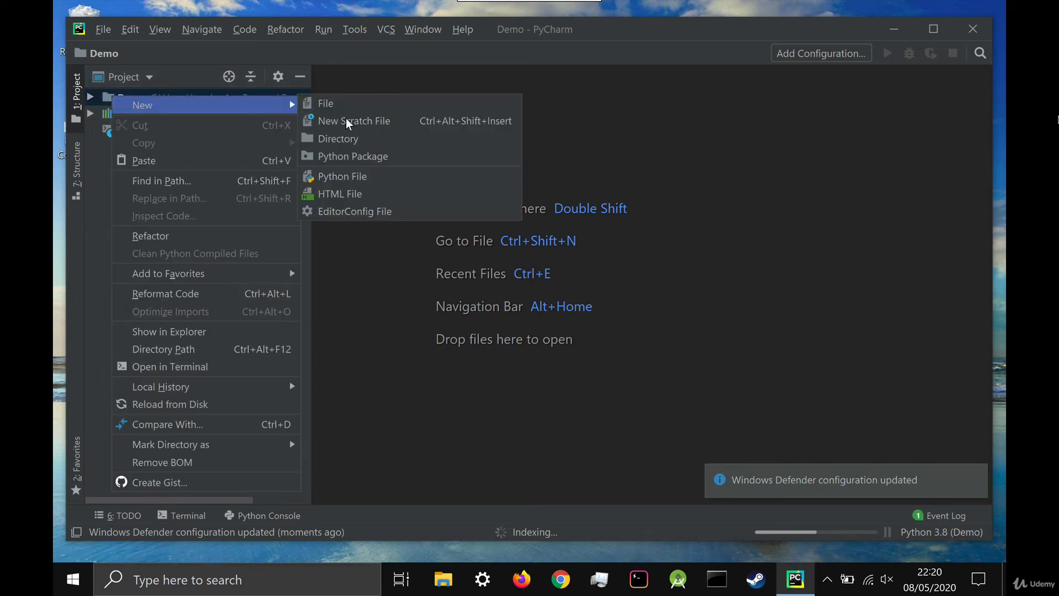
pyautogui.moveTo(378, 104)
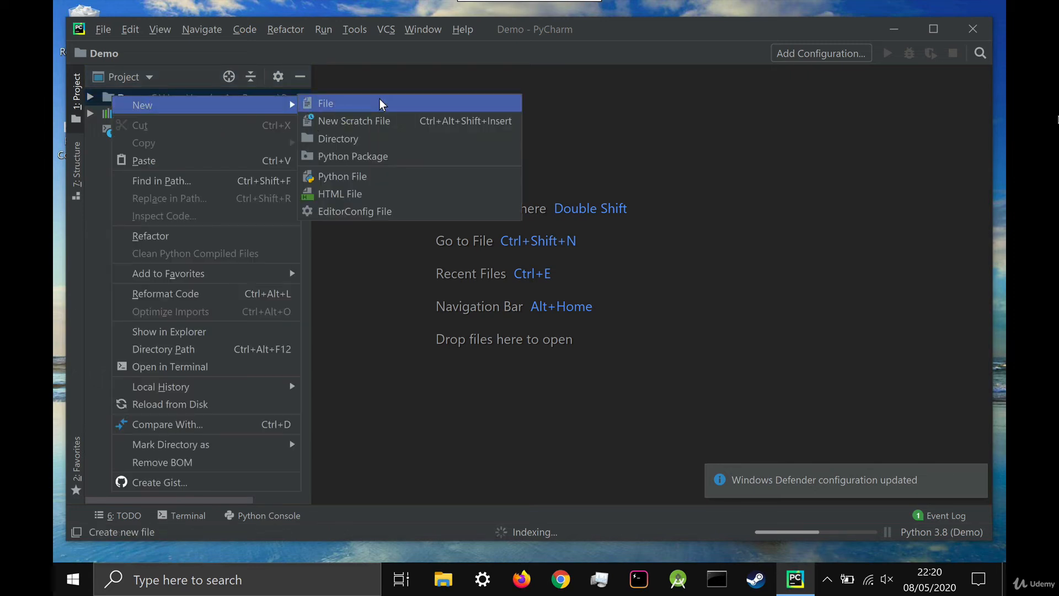
pyautogui.click(325, 102)
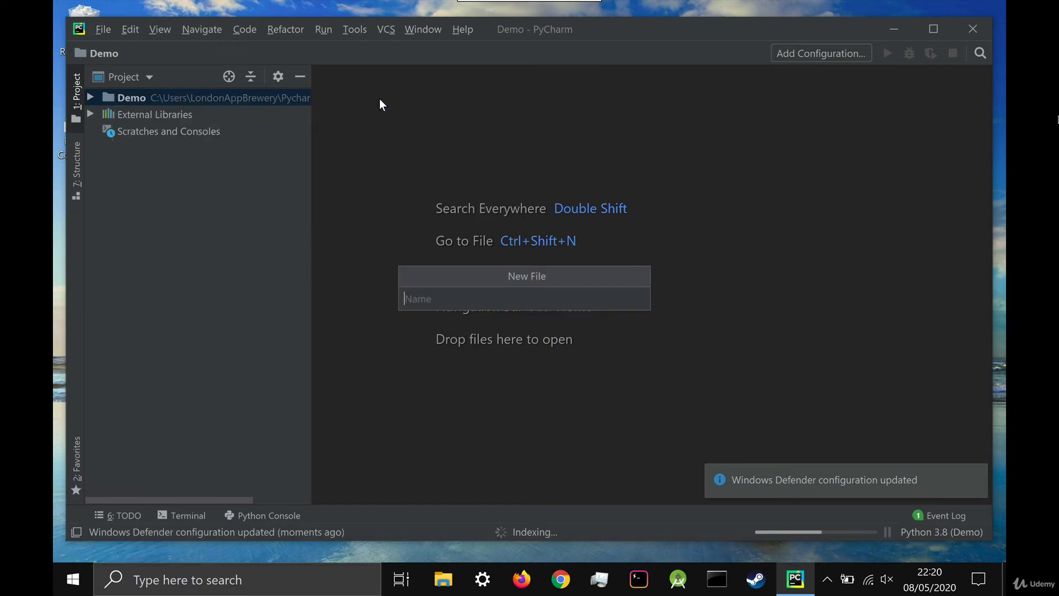
pyautogui.write('main')
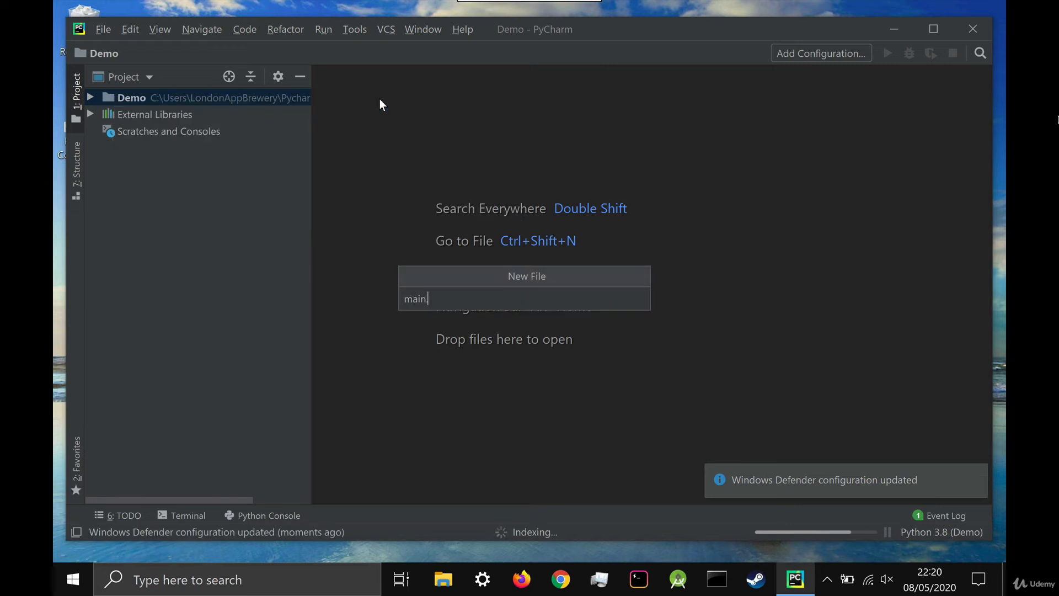
pyautogui.write('.py')
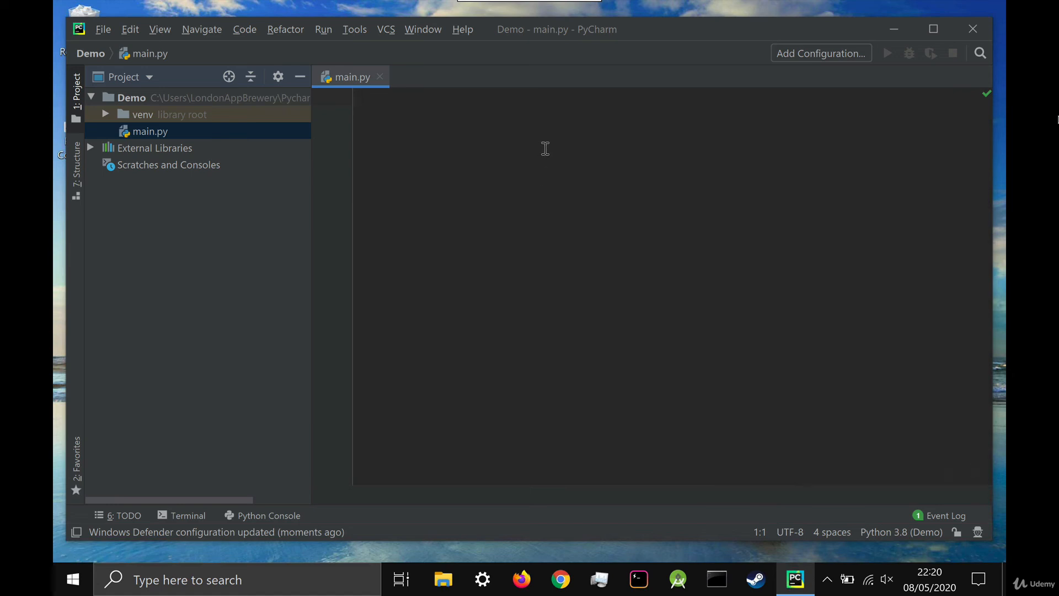
# - Write print("Hello world!") in main.py, run the main configuration, then quit PyCharm
pyautogui.write('print(')
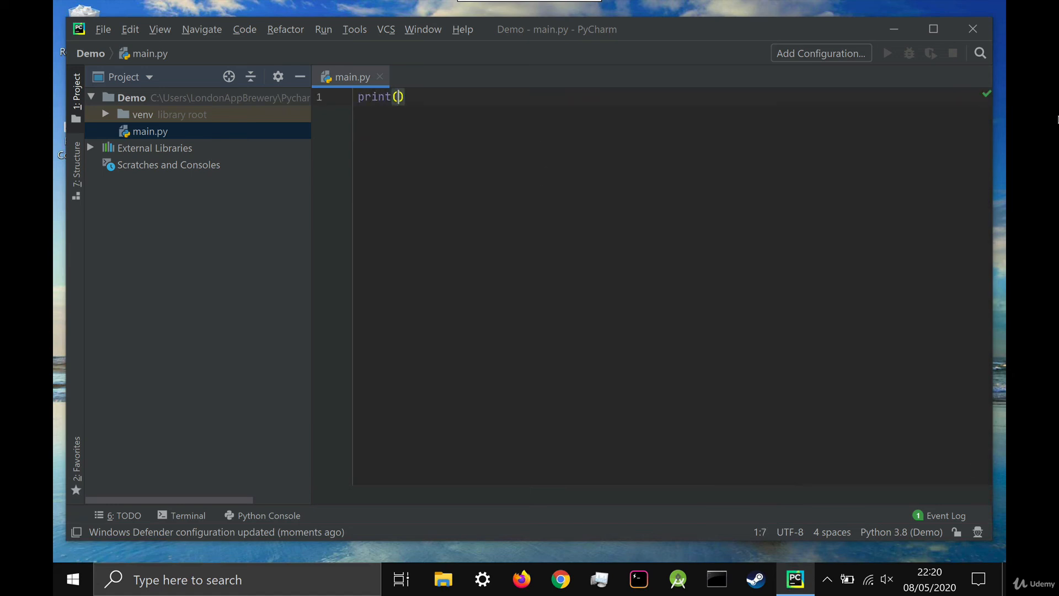
pyautogui.write('"Hello world"')
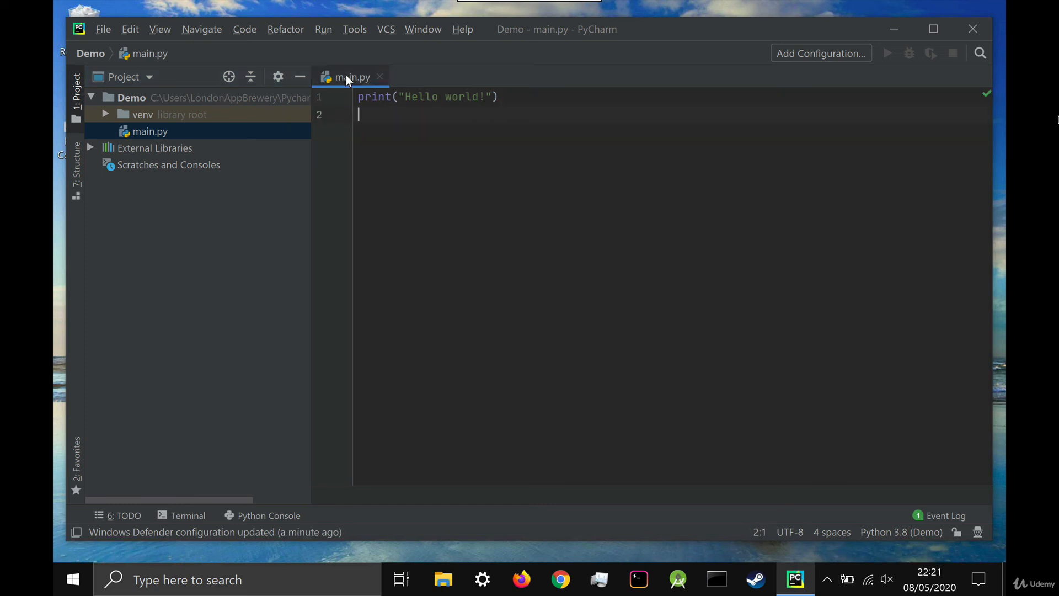
pyautogui.click(322, 30)
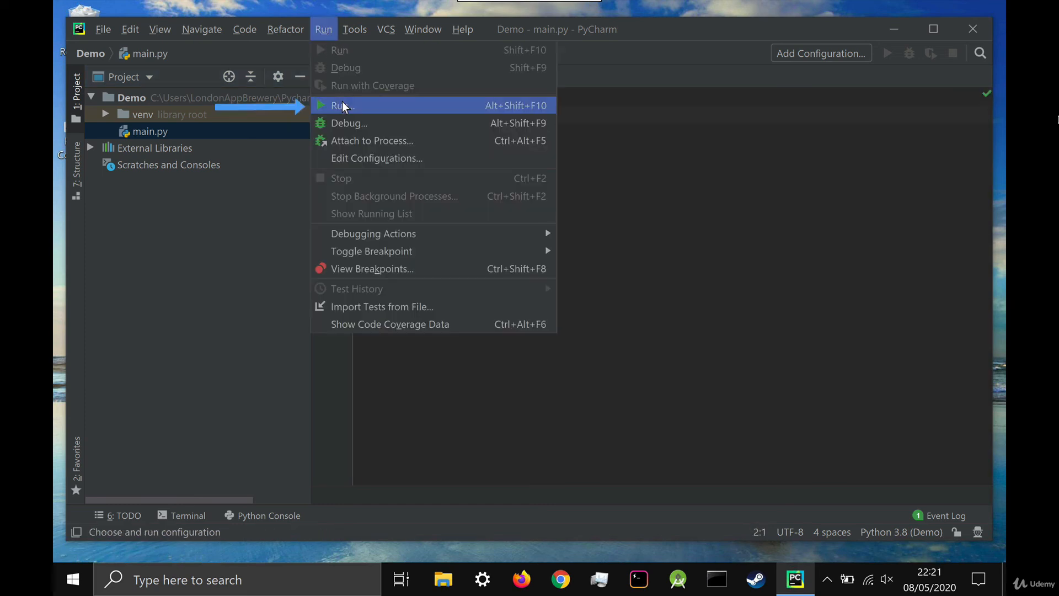
pyautogui.click(341, 105)
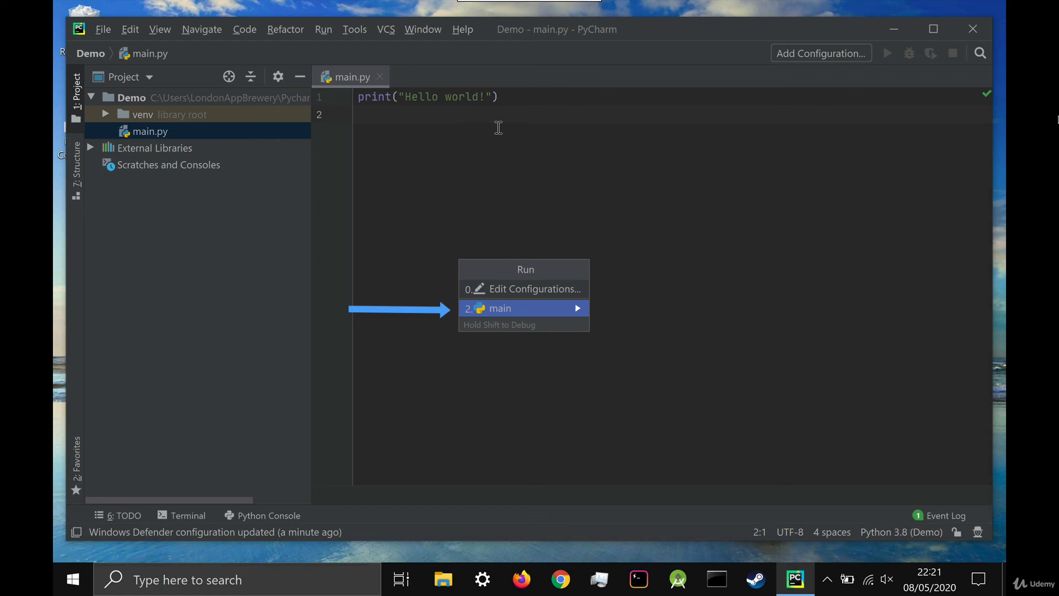
pyautogui.moveTo(506, 318)
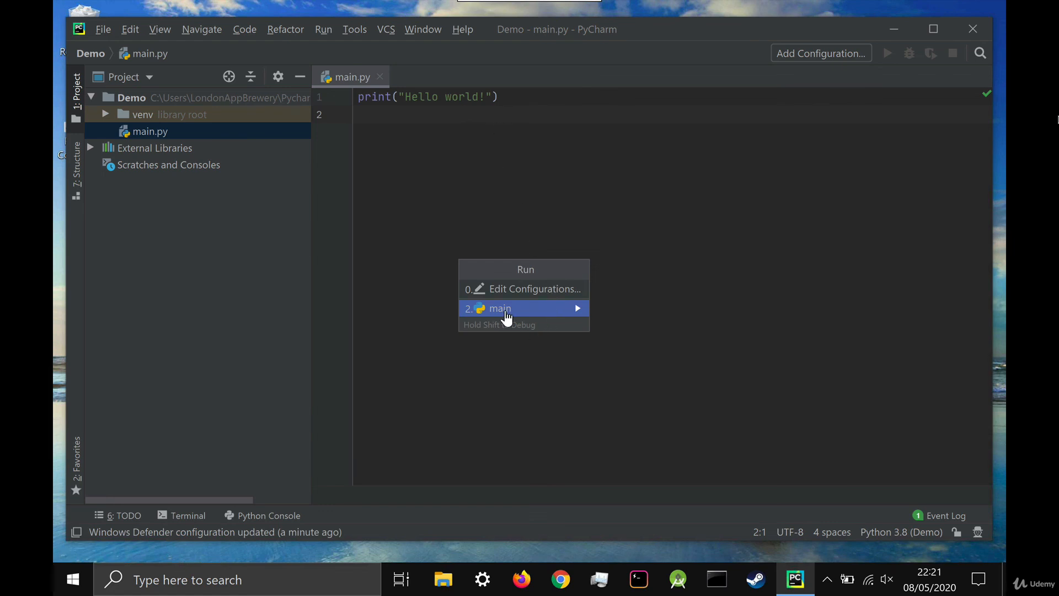
pyautogui.click(500, 307)
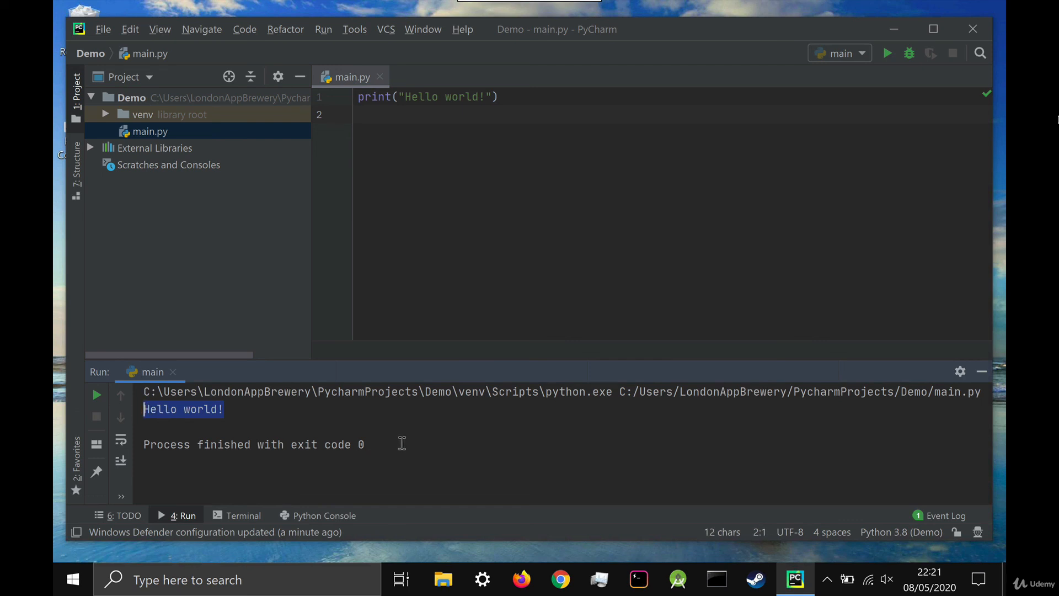
pyautogui.moveTo(642, 222)
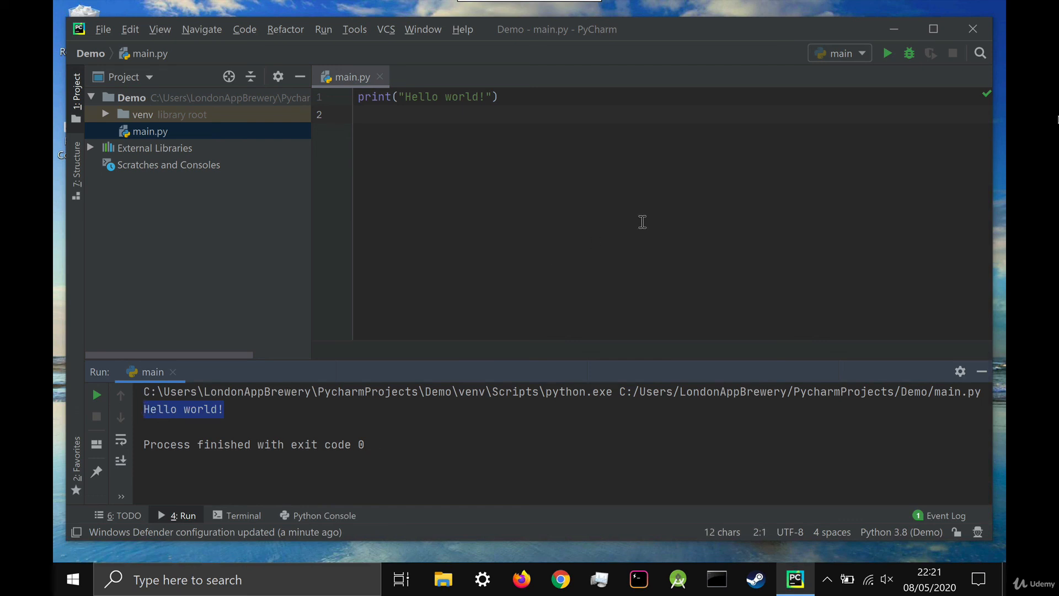
pyautogui.click(973, 28)
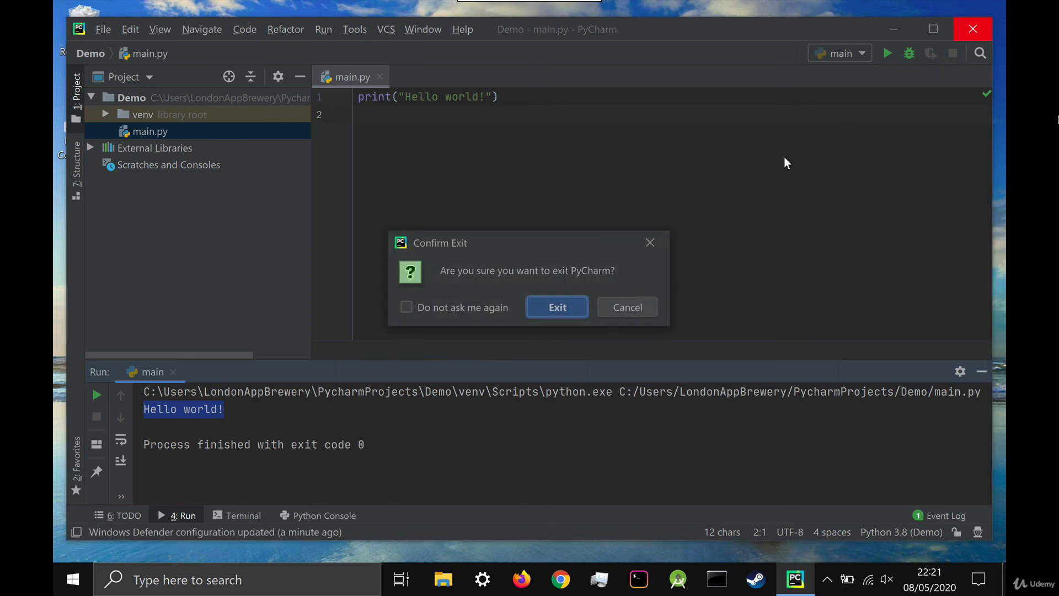
pyautogui.moveTo(650, 243)
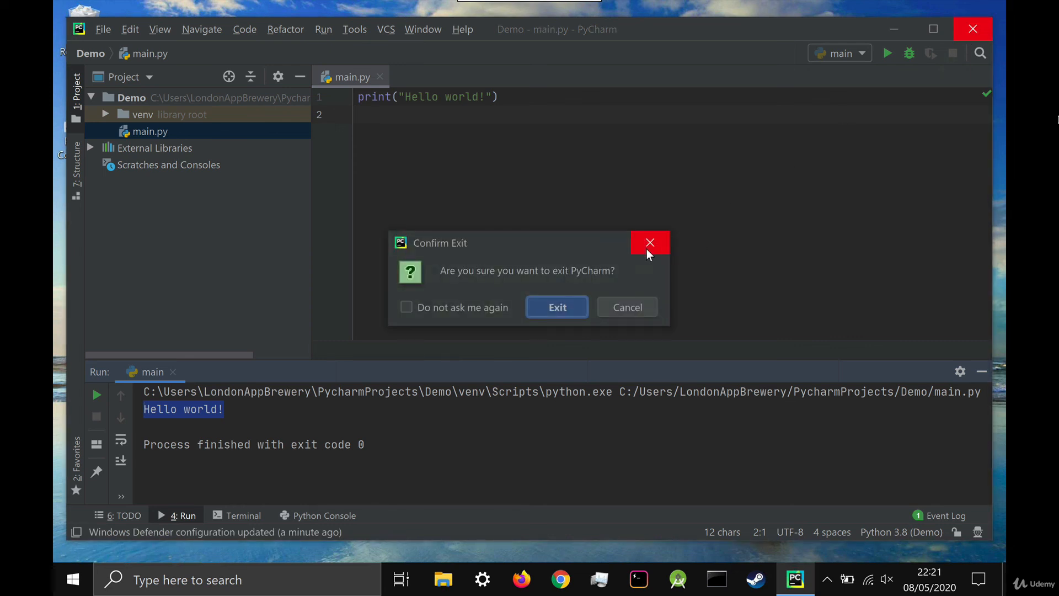